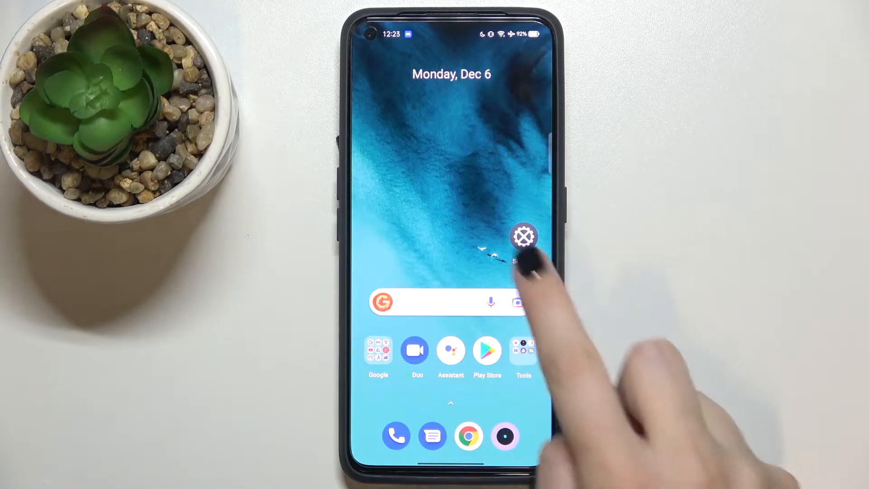
Go from the home screen into Settings and its Additional settings page
click(523, 235)
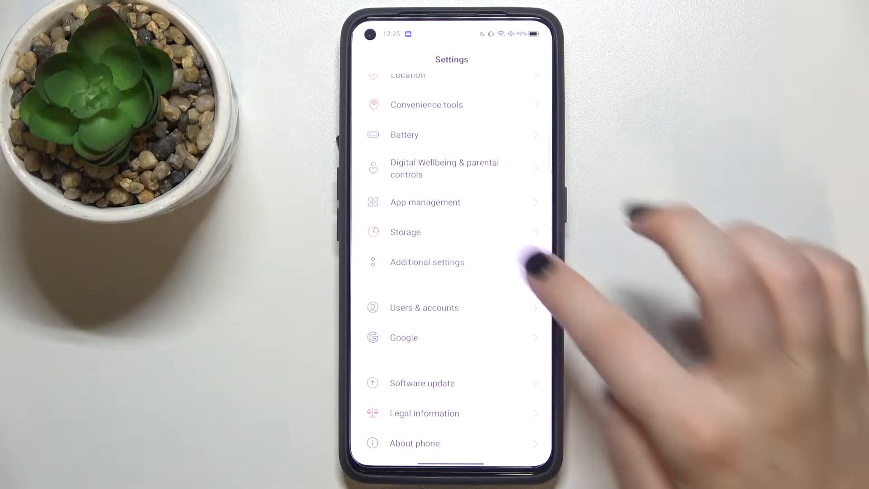
click(427, 262)
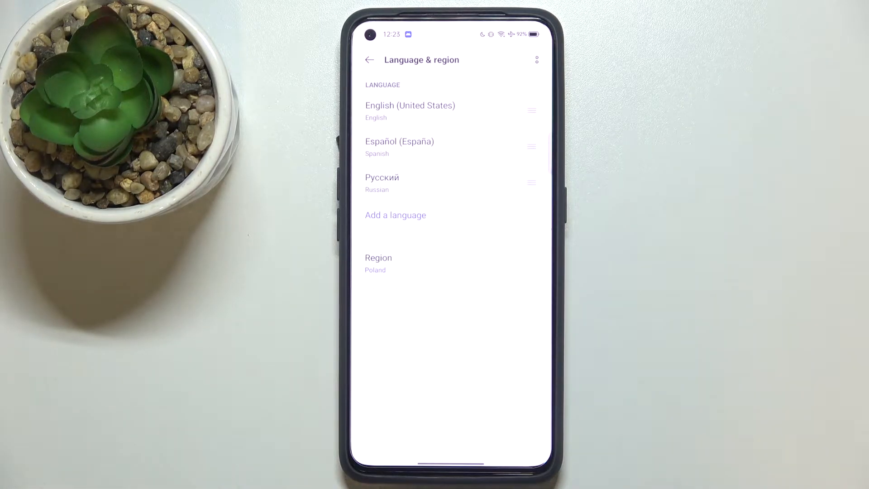
Start adding a language and pick Arabic from the scrolled list
click(395, 215)
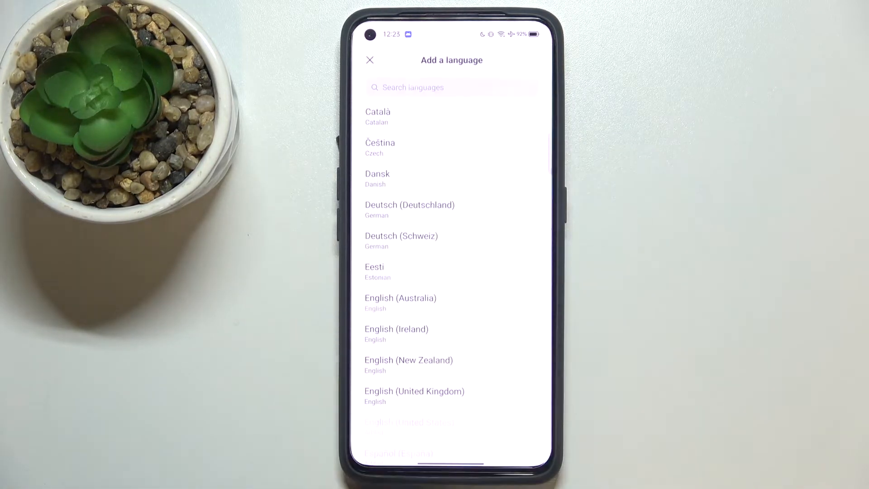
scroll(down, 3)
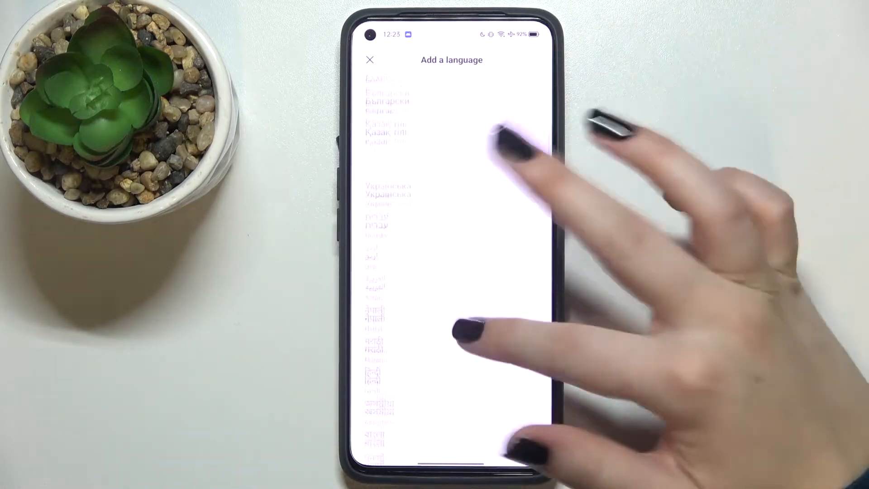
scroll(down, 3)
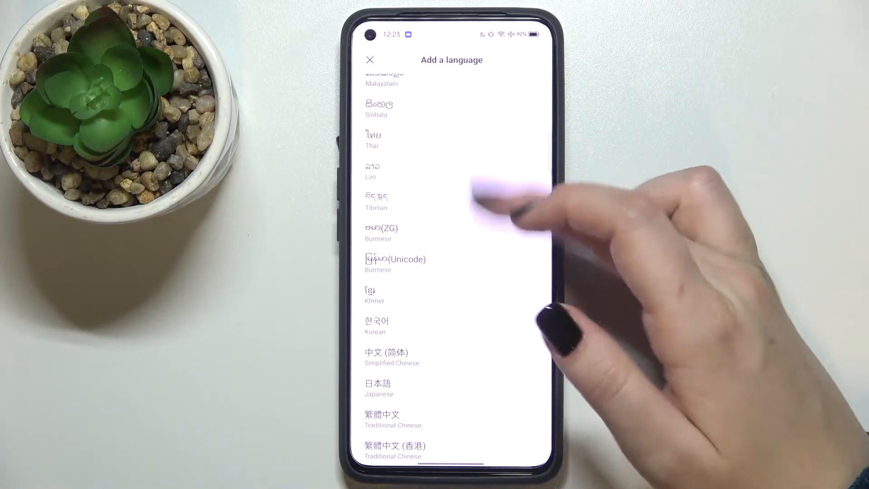
scroll(up, 3)
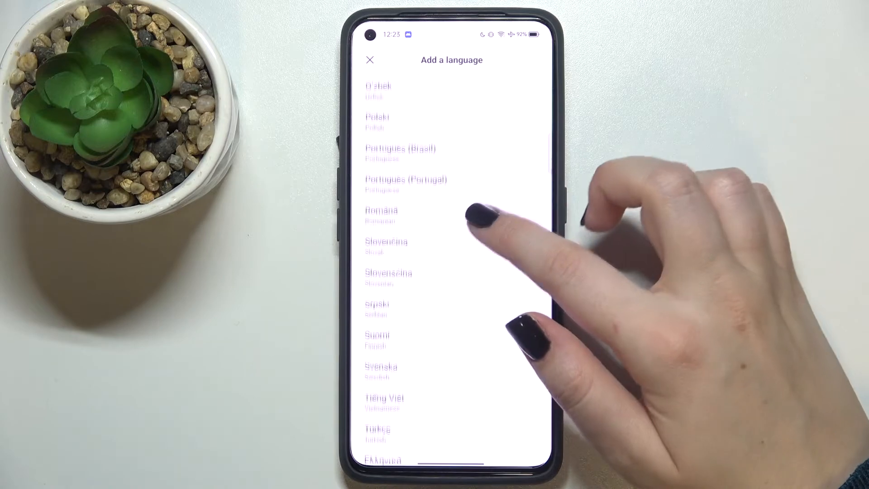
scroll(down, 3)
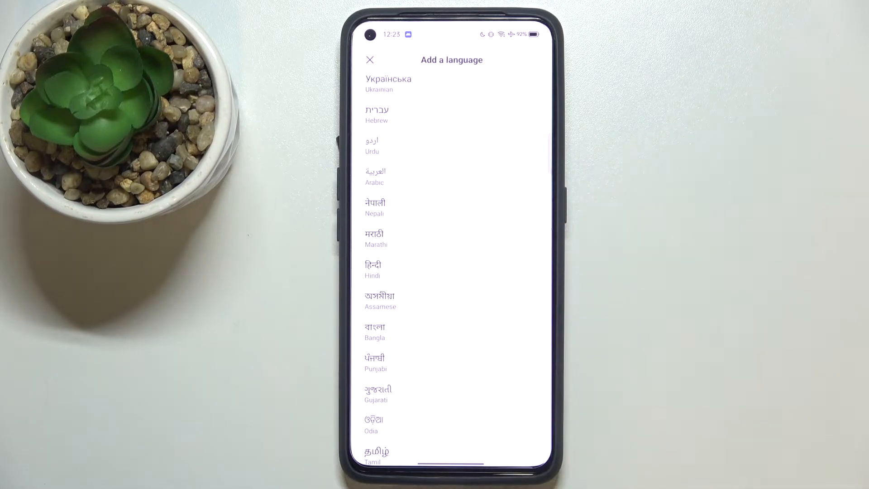
click(370, 60)
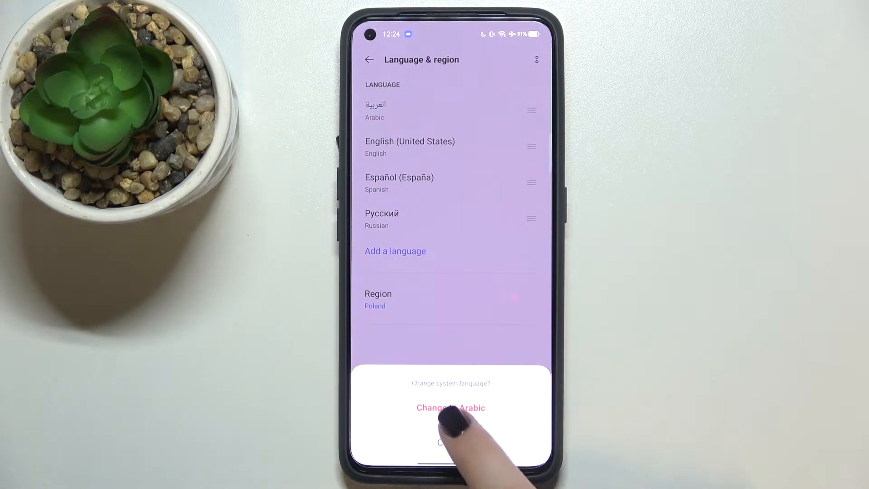
Confirm changing the system language to Arabic
click(451, 407)
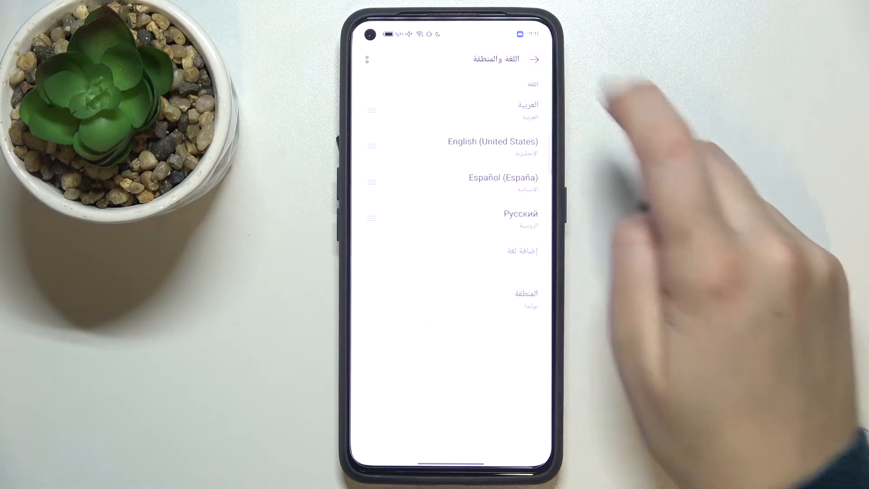
Go back and reopen Language & region to reorder English (United States) above Arabic
click(533, 59)
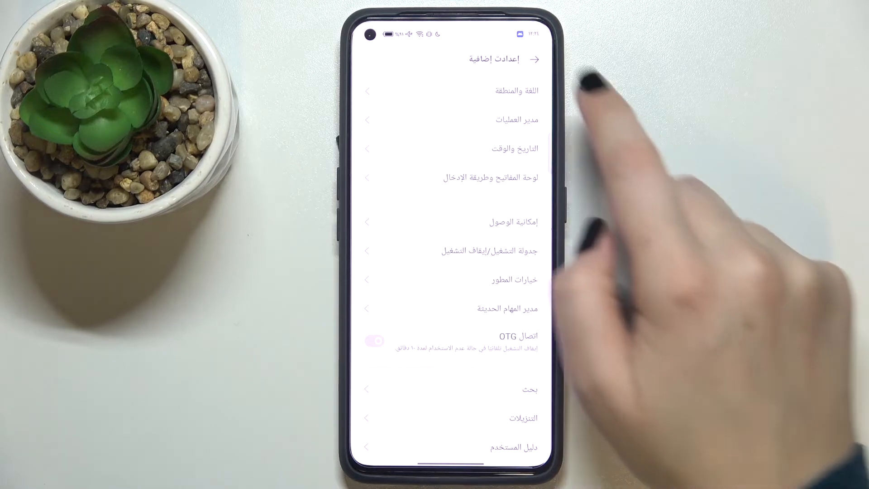
click(507, 90)
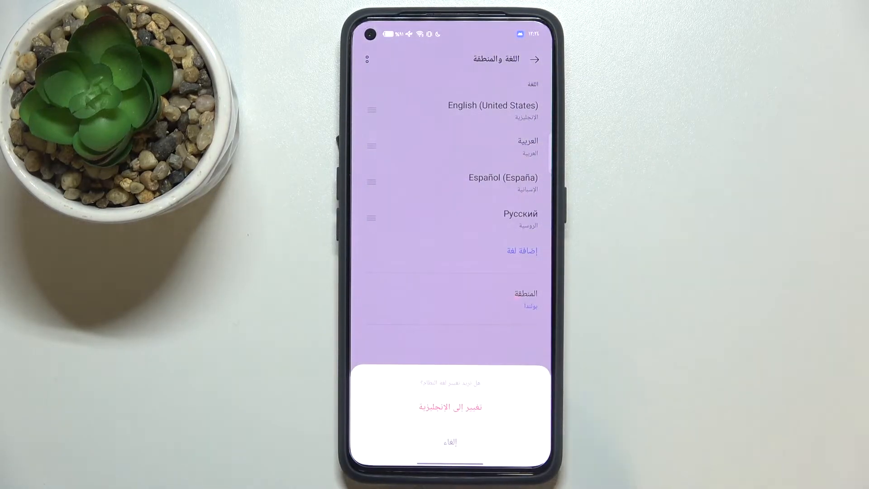
Confirm switching back to English, then tick Arabic for removal from the list
click(450, 407)
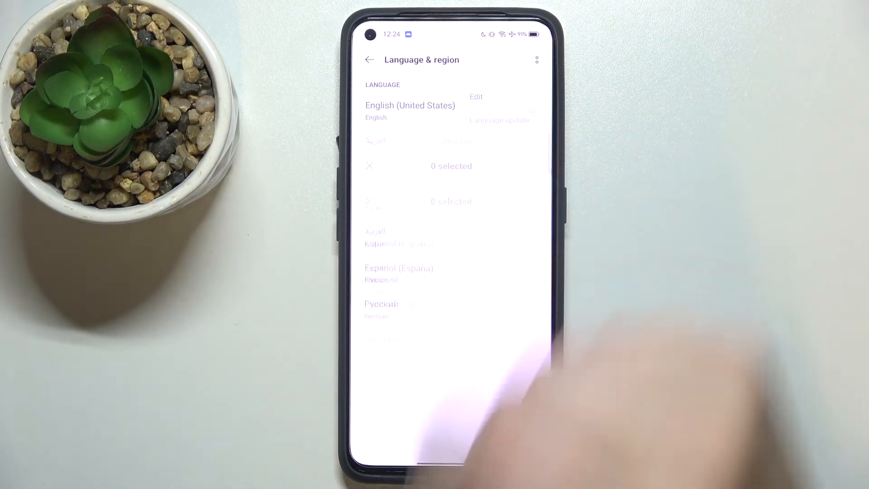
click(534, 131)
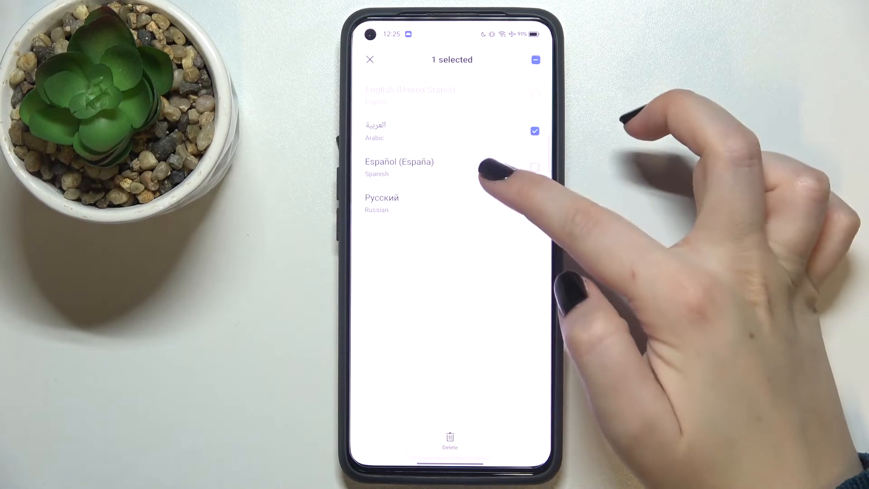